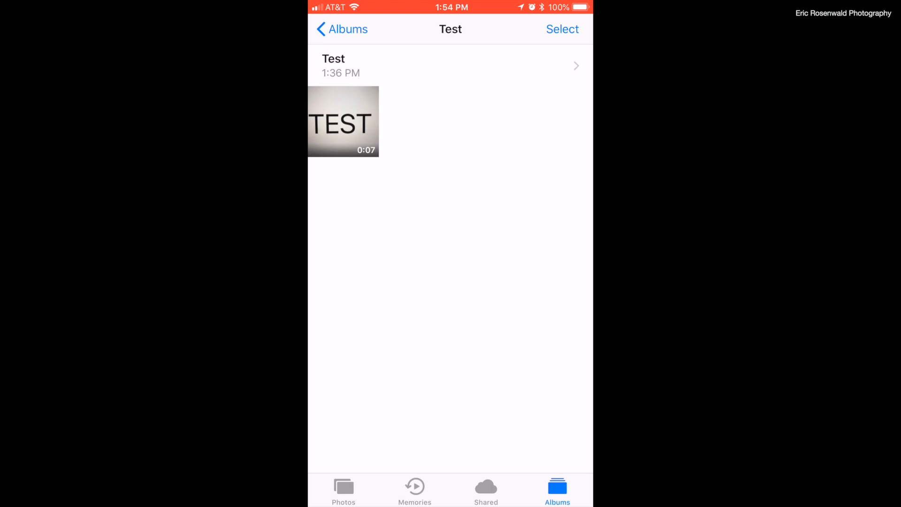
# Enter Select mode in the Test album to choose the 7-second TEST video
pyautogui.click(342, 121)
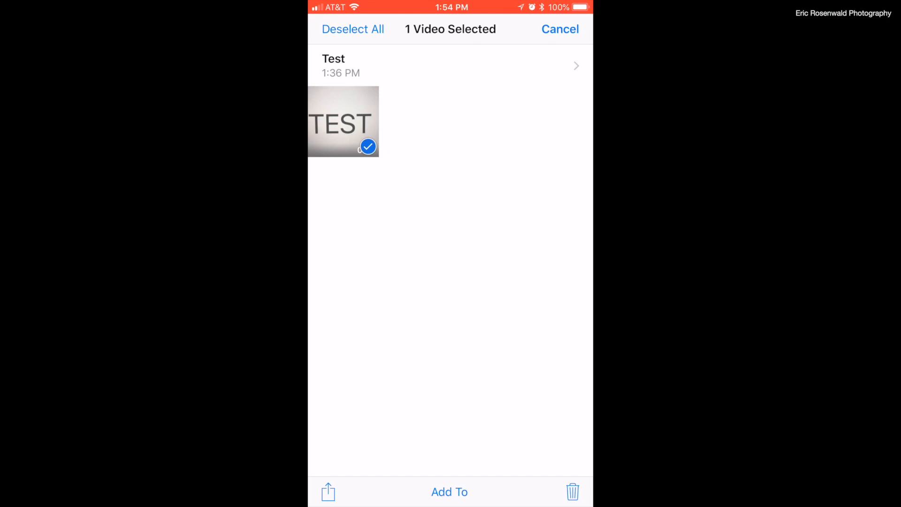
# Share the TEST video to the MacBook Pro via AirDrop and finish sharing
pyautogui.click(328, 491)
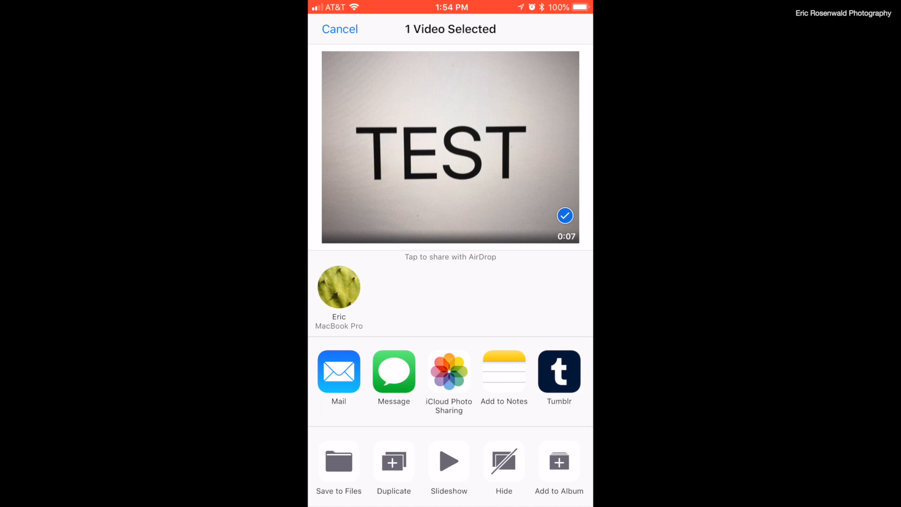
pyautogui.click(339, 287)
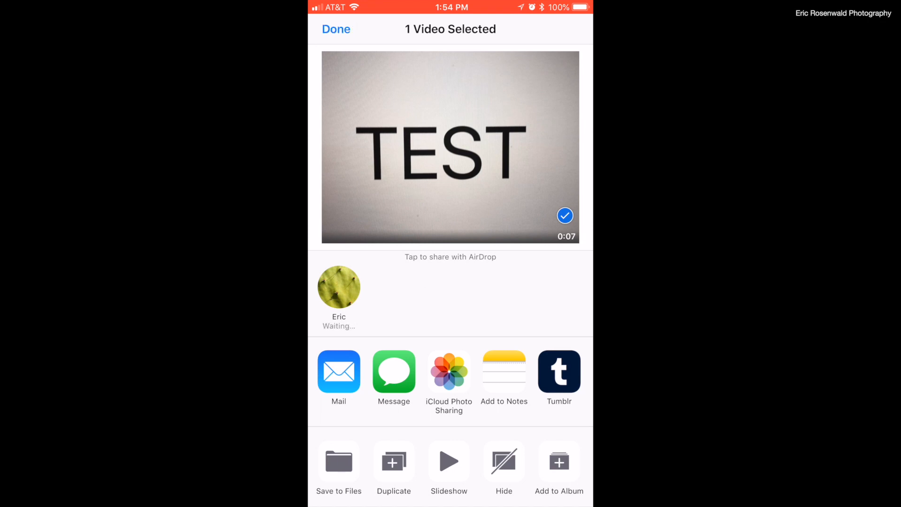
pyautogui.click(339, 286)
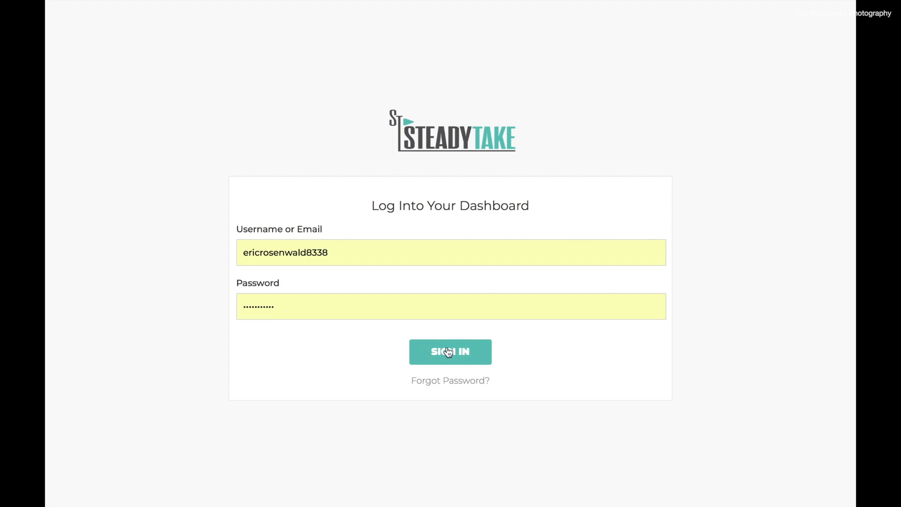
# Sign in to the SteadyTake dashboard with the entered username and password
pyautogui.click(450, 352)
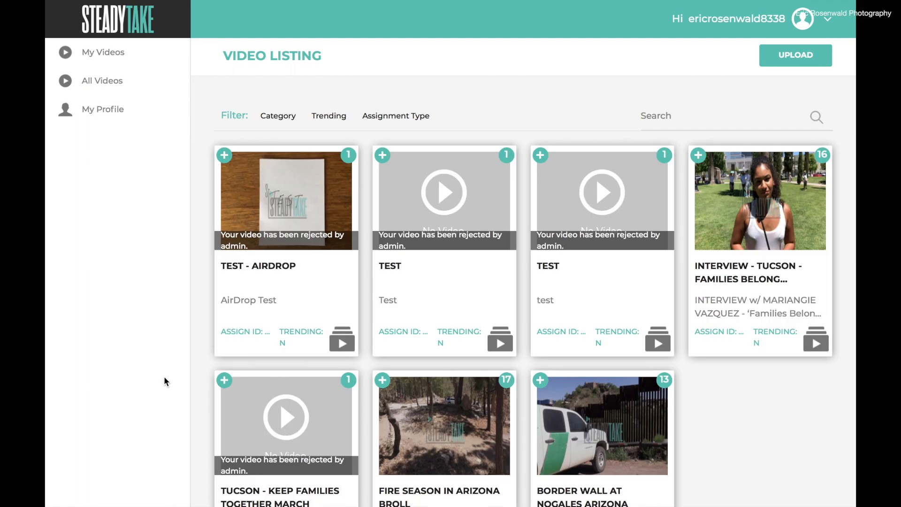
pyautogui.moveTo(561, 100)
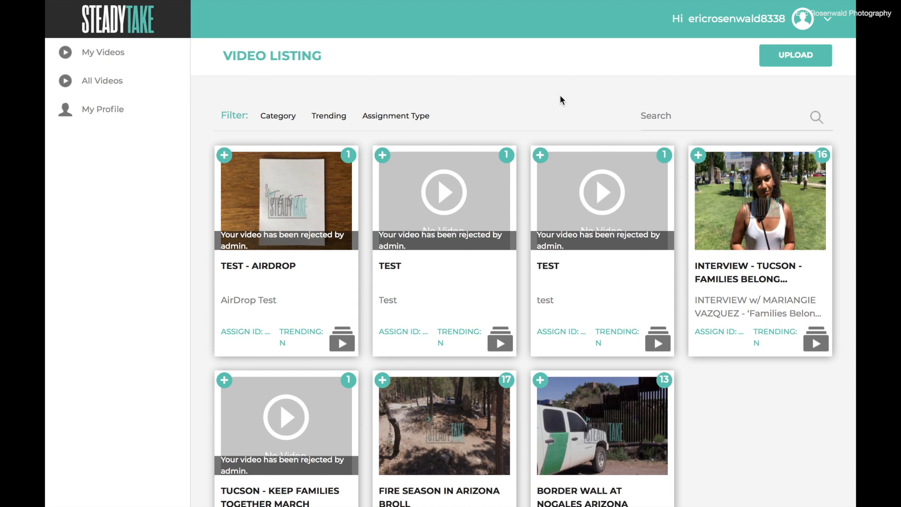
pyautogui.moveTo(539, 156)
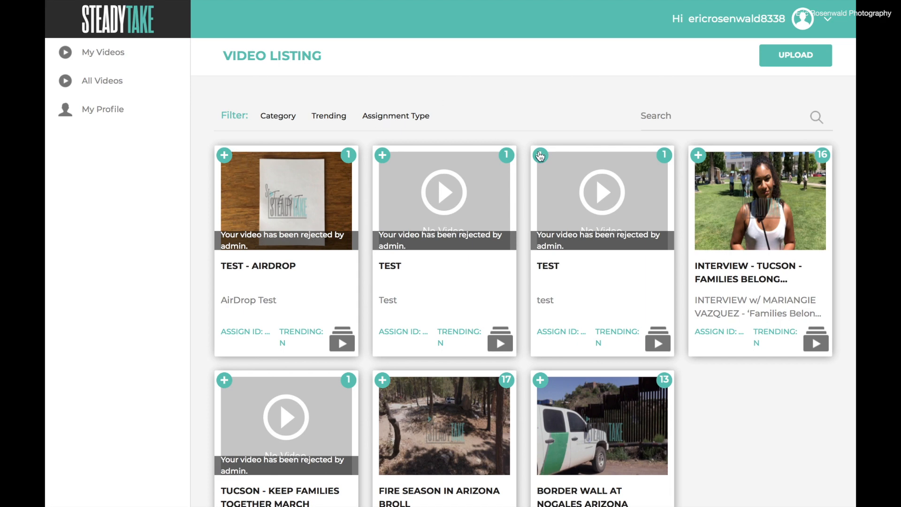
pyautogui.moveTo(772, 65)
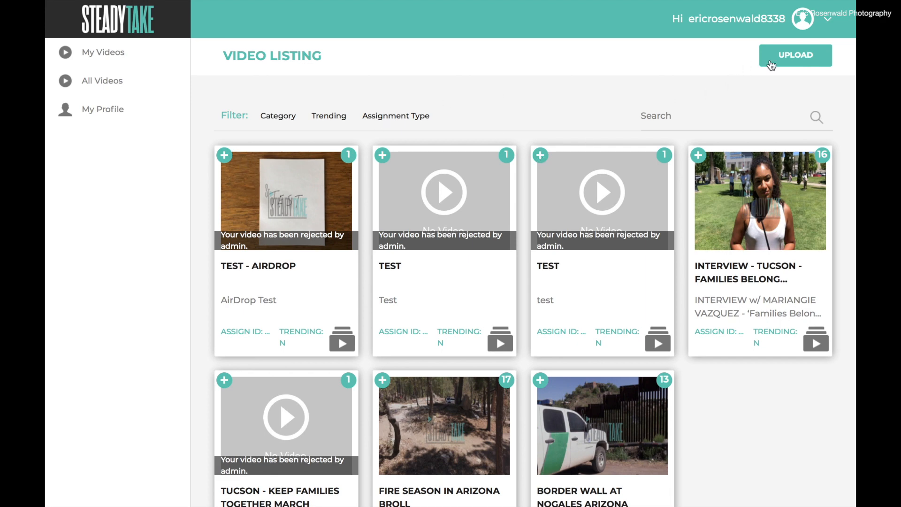
# Start a new video upload and pick IMG_9318.MOV from the Downloads folder
pyautogui.click(795, 55)
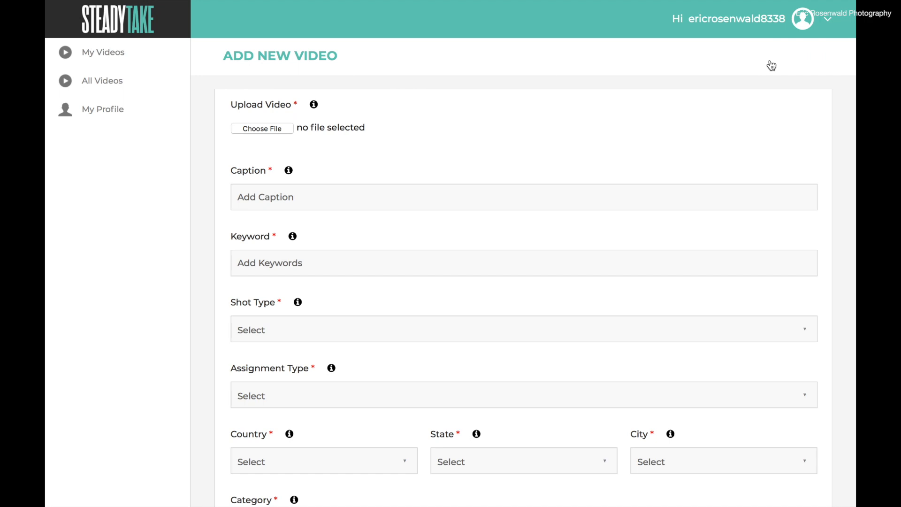
pyautogui.moveTo(294, 116)
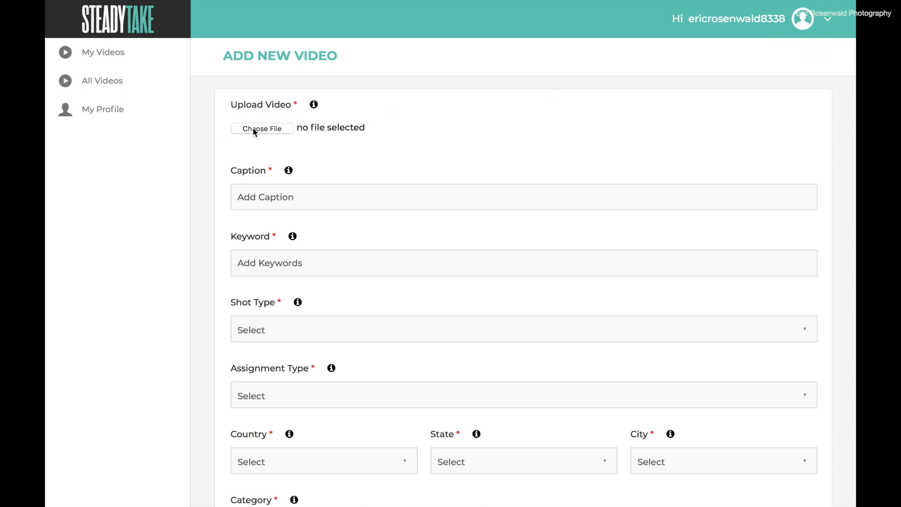
pyautogui.click(262, 129)
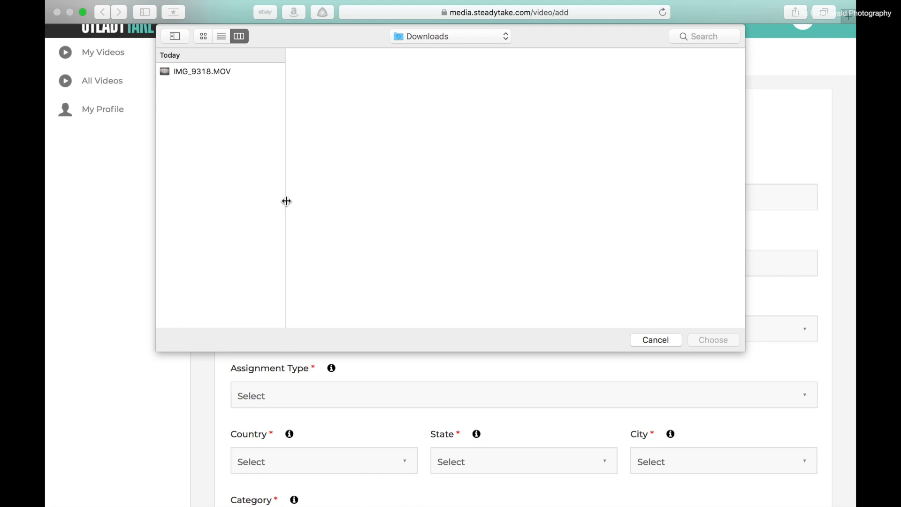
pyautogui.moveTo(201, 76)
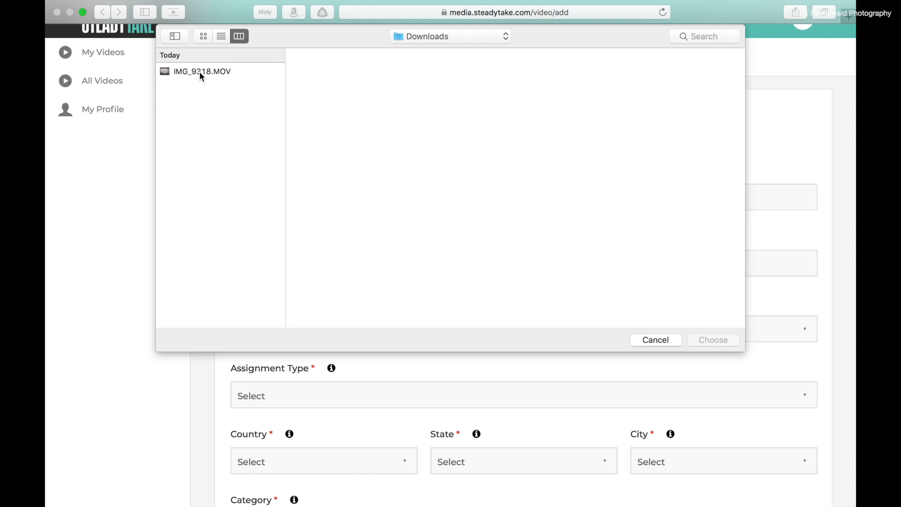
pyautogui.click(201, 71)
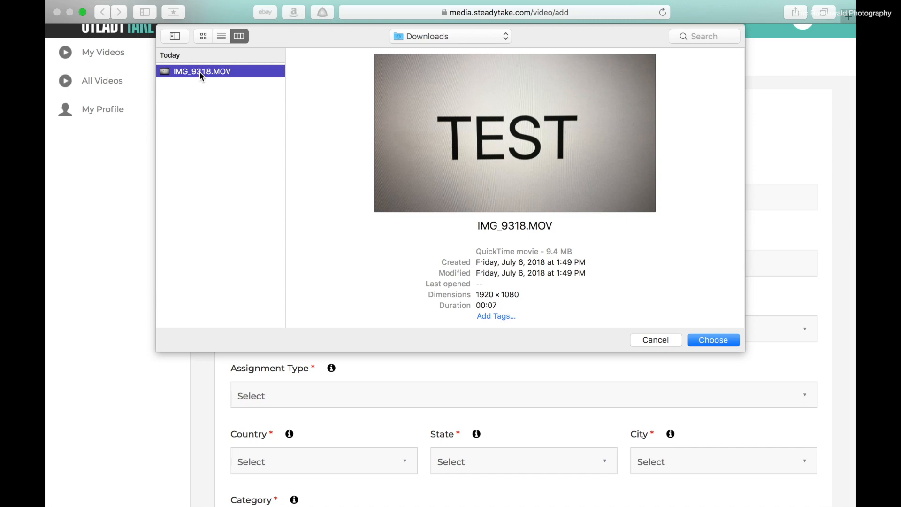
pyautogui.moveTo(503, 275)
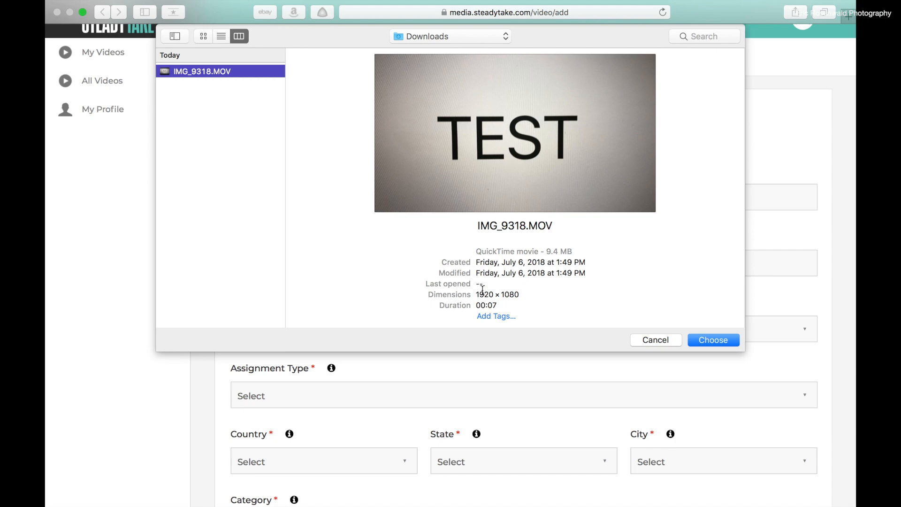
pyautogui.moveTo(707, 309)
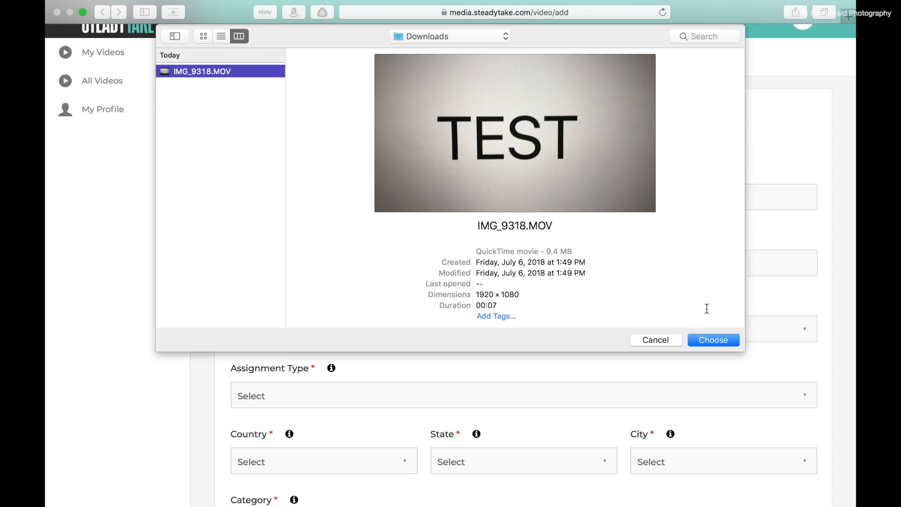
# Attach the file, enter caption and keyword 'test', and set shot type to B-roll
pyautogui.click(712, 340)
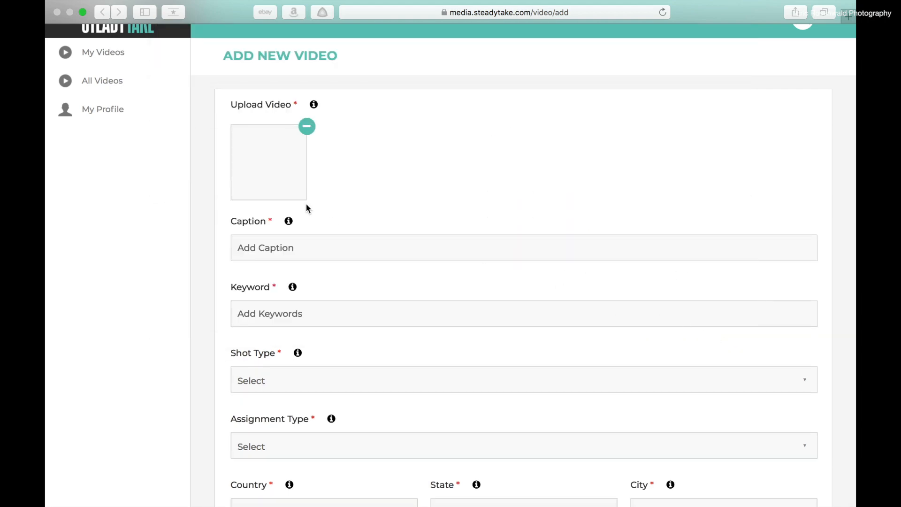
pyautogui.scroll(-3)
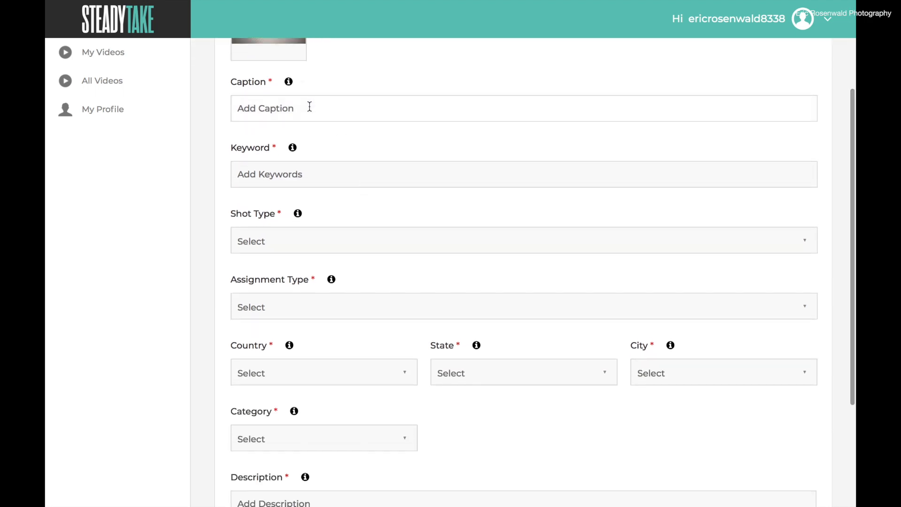
pyautogui.write('test')
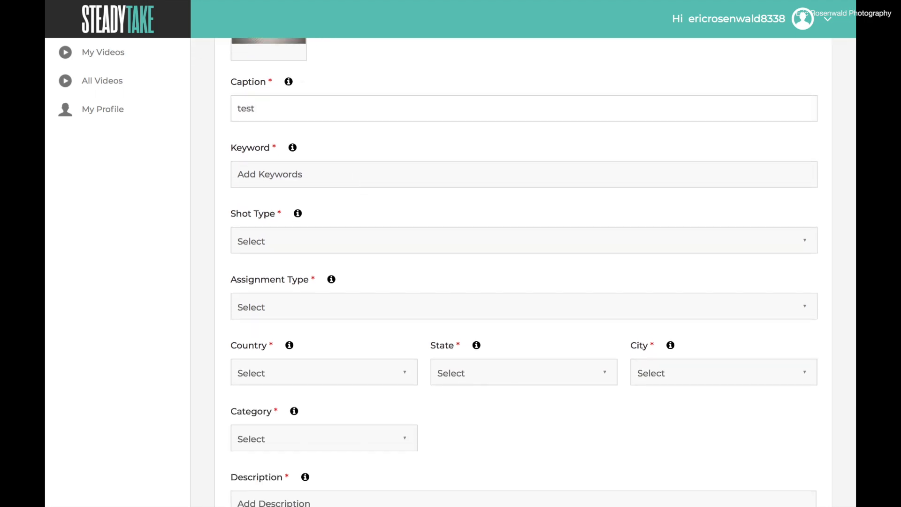
pyautogui.write('test')
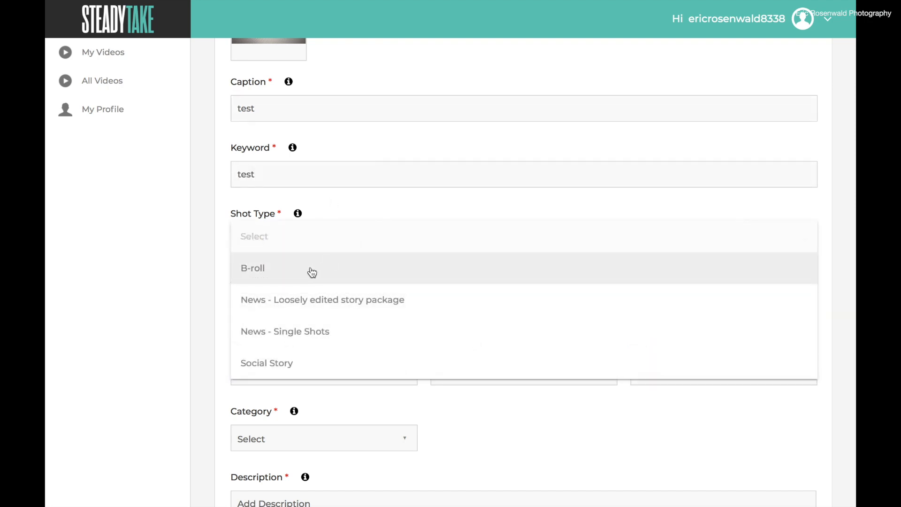
pyautogui.click(253, 267)
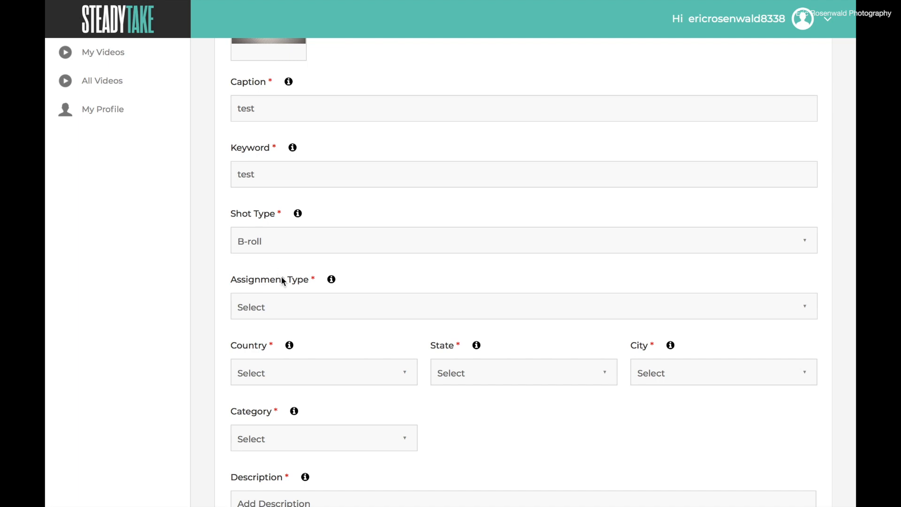
pyautogui.scroll(-3)
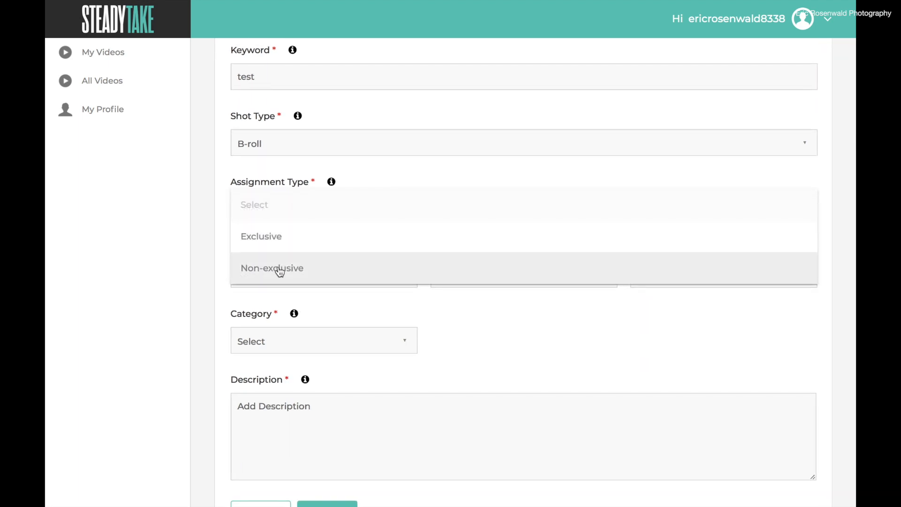
# Set assignment type Exclusive and location USA, Arizona, Tucson
pyautogui.click(261, 237)
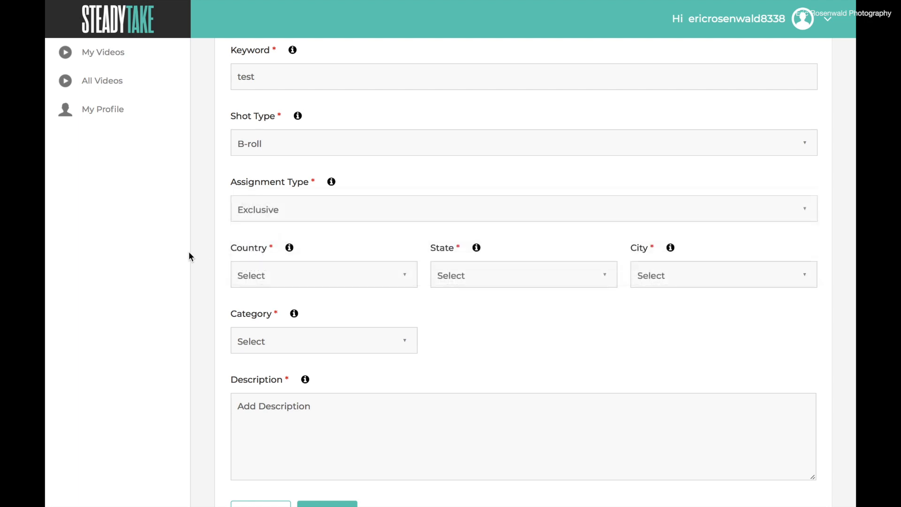
pyautogui.moveTo(270, 254)
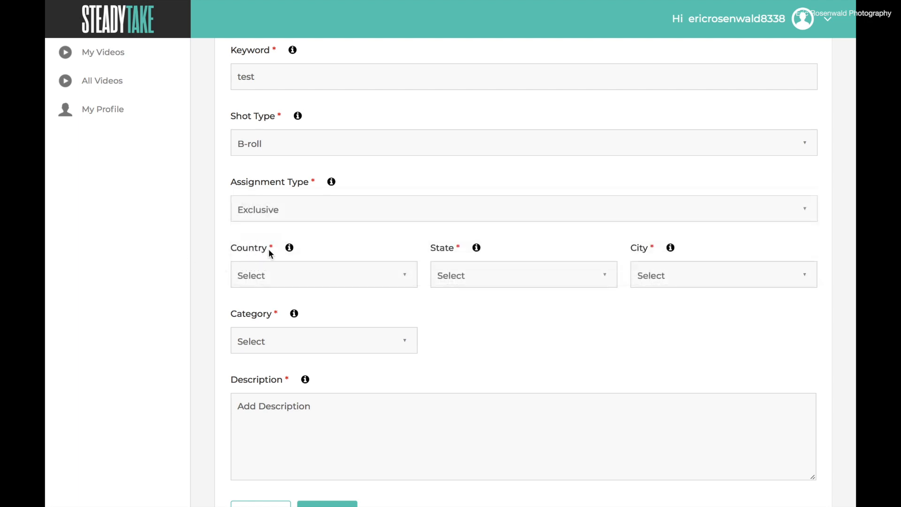
pyautogui.click(323, 275)
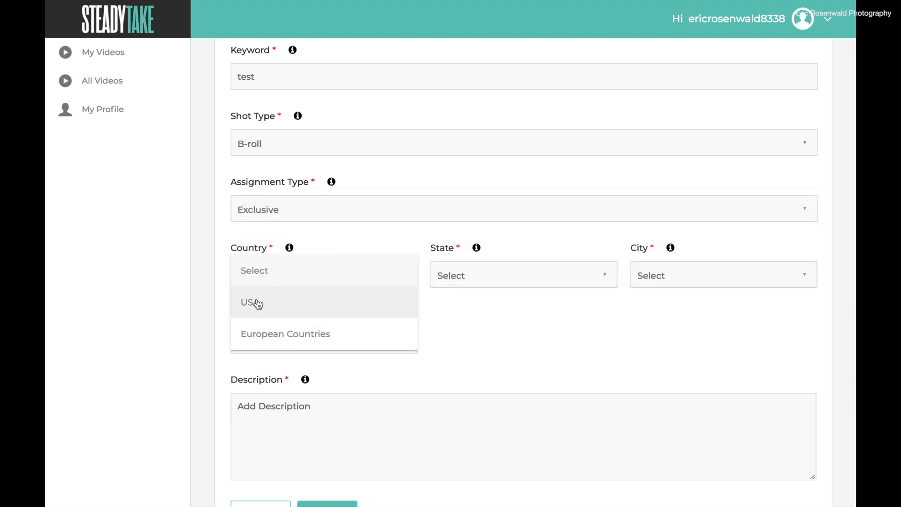
pyautogui.moveTo(286, 292)
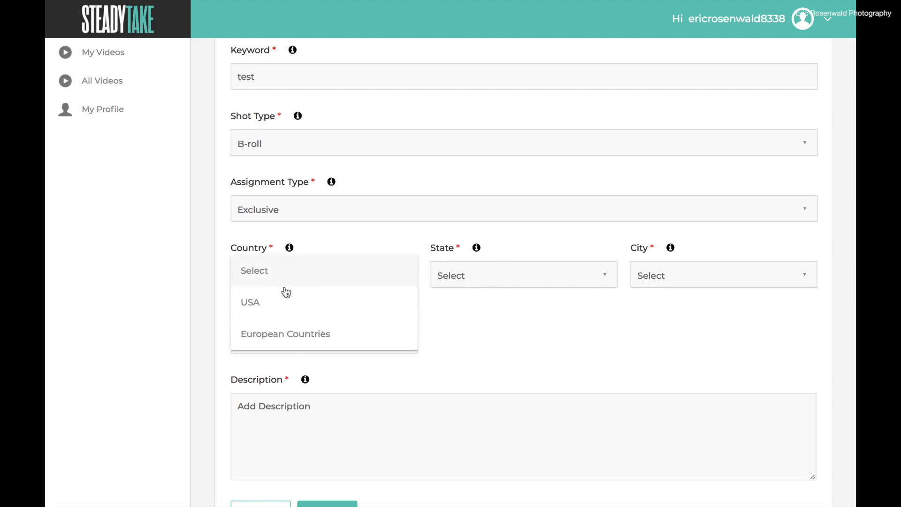
pyautogui.click(250, 301)
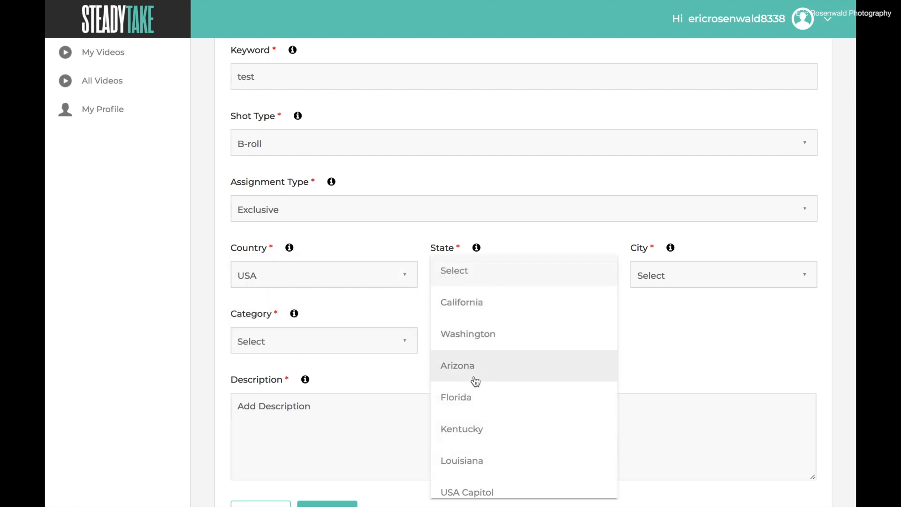
pyautogui.click(457, 365)
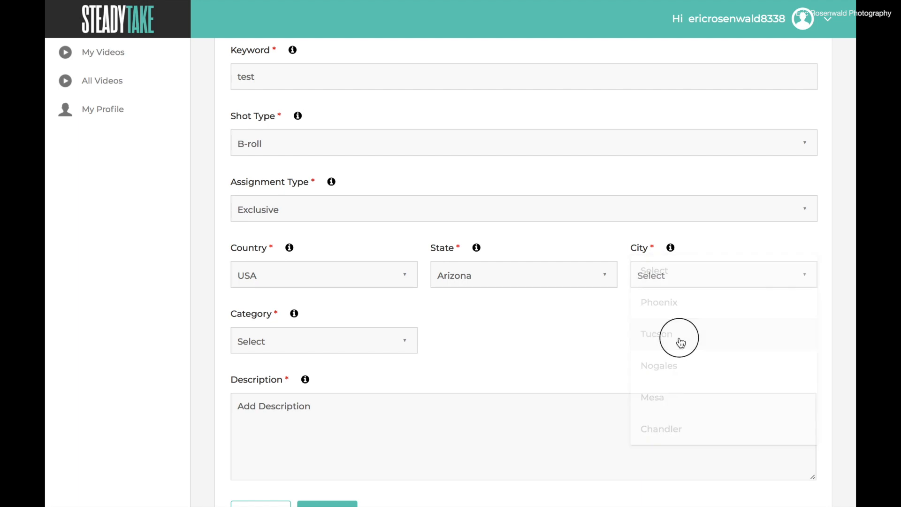
pyautogui.click(656, 334)
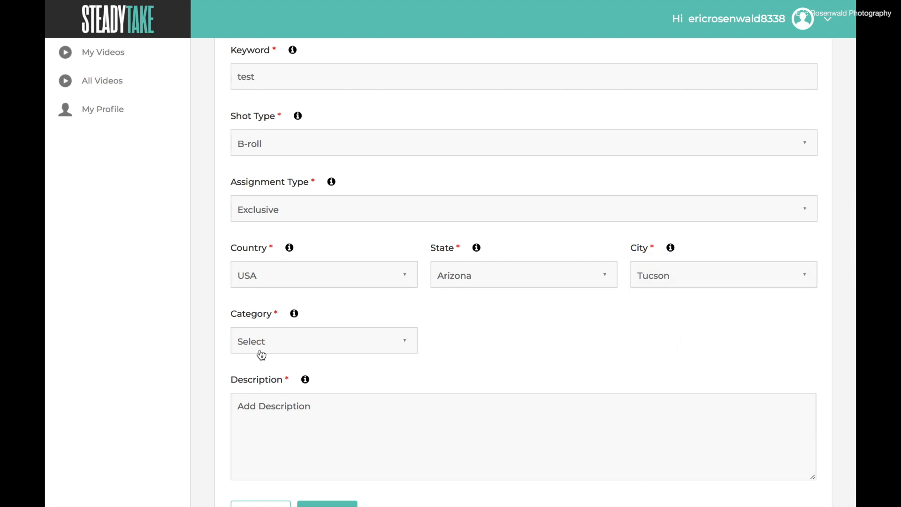
# Choose the Crime category from the category list
pyautogui.click(324, 341)
pyautogui.write('te')
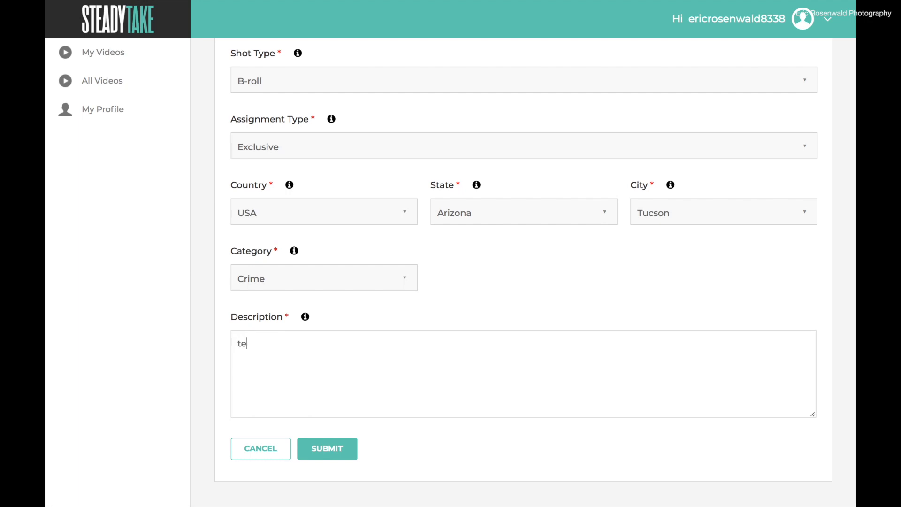
pyautogui.scroll(3)
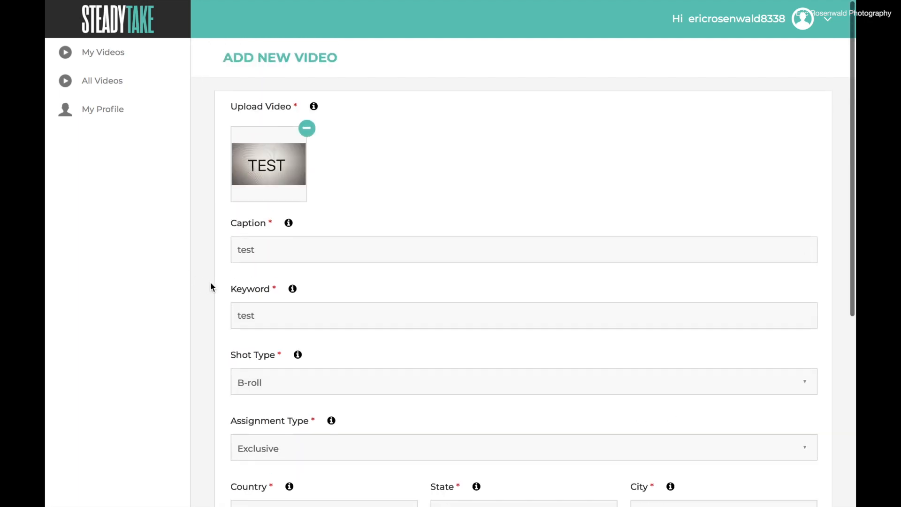
pyautogui.scroll(-3)
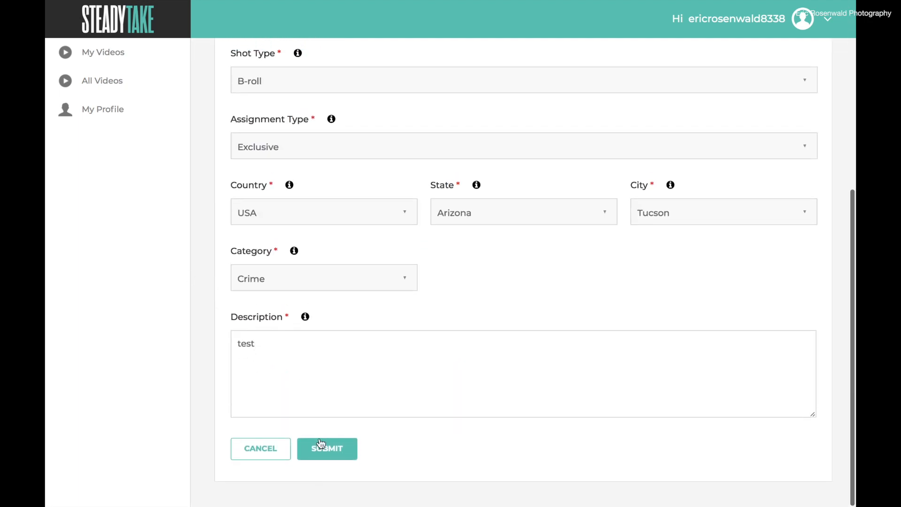
# Submit the video and dismiss the 'Video has been successfully uploaded' notice
pyautogui.click(327, 448)
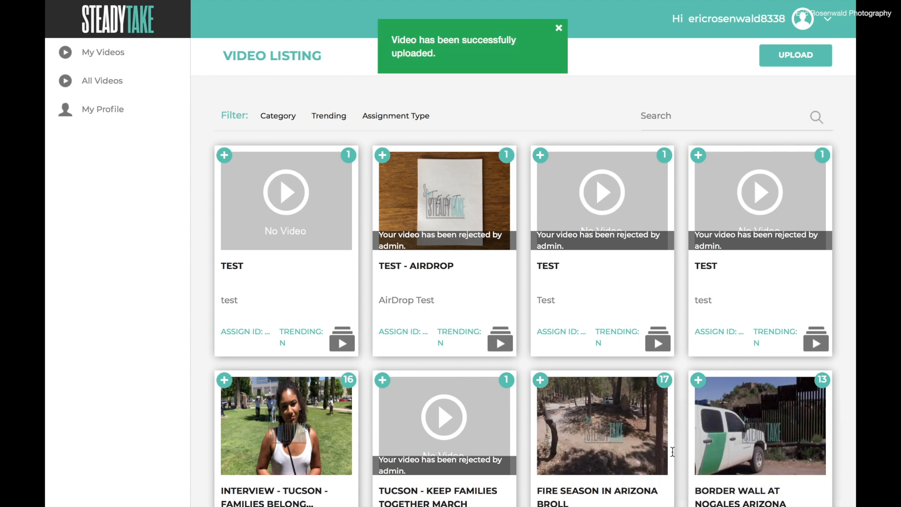
pyautogui.click(557, 27)
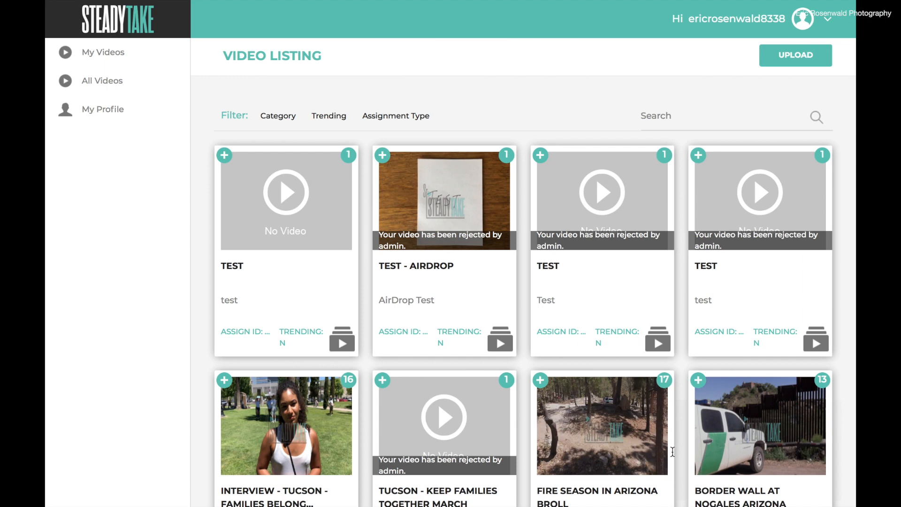